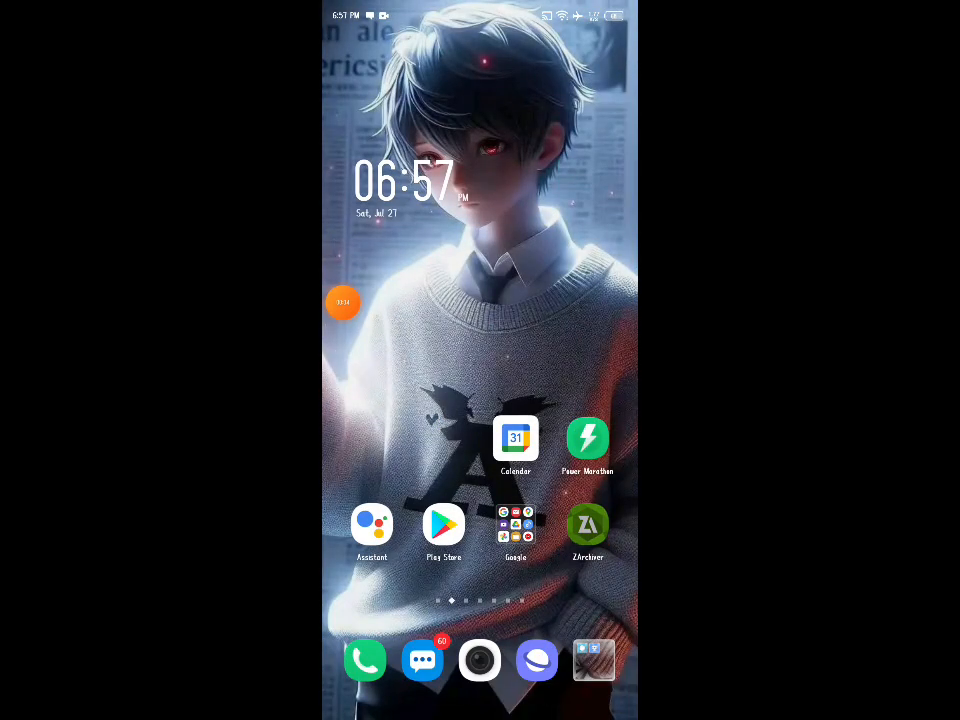
Launch the file manager app from the home screen into internal storage.
left_click(588, 524)
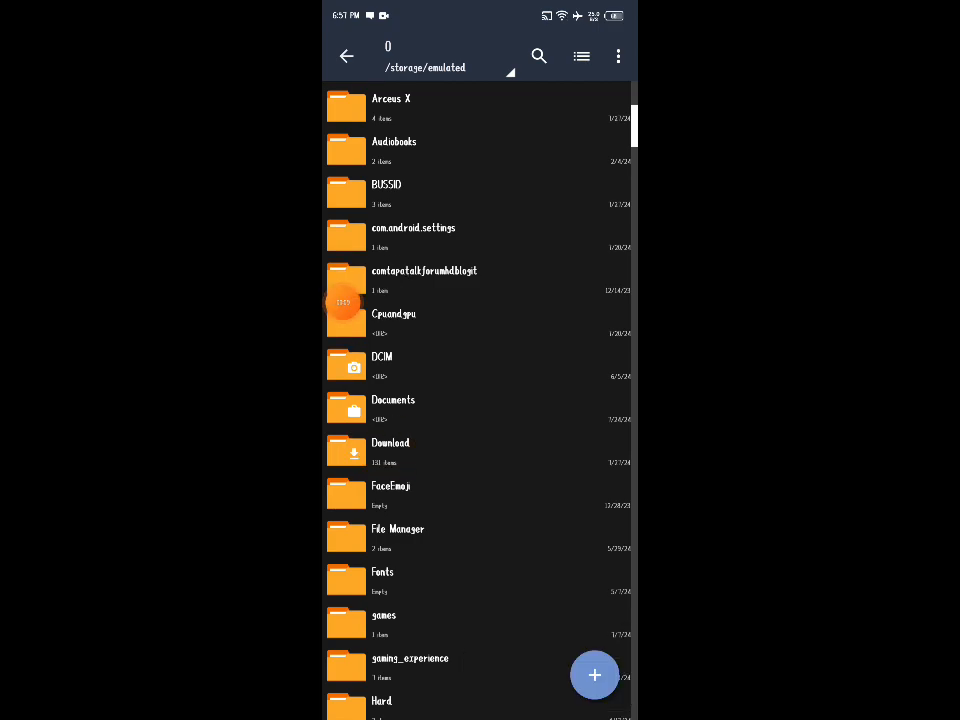
Choose to open SNAPDRAGON 8 GEN 3.sh from Download with another app.
left_click(538, 56)
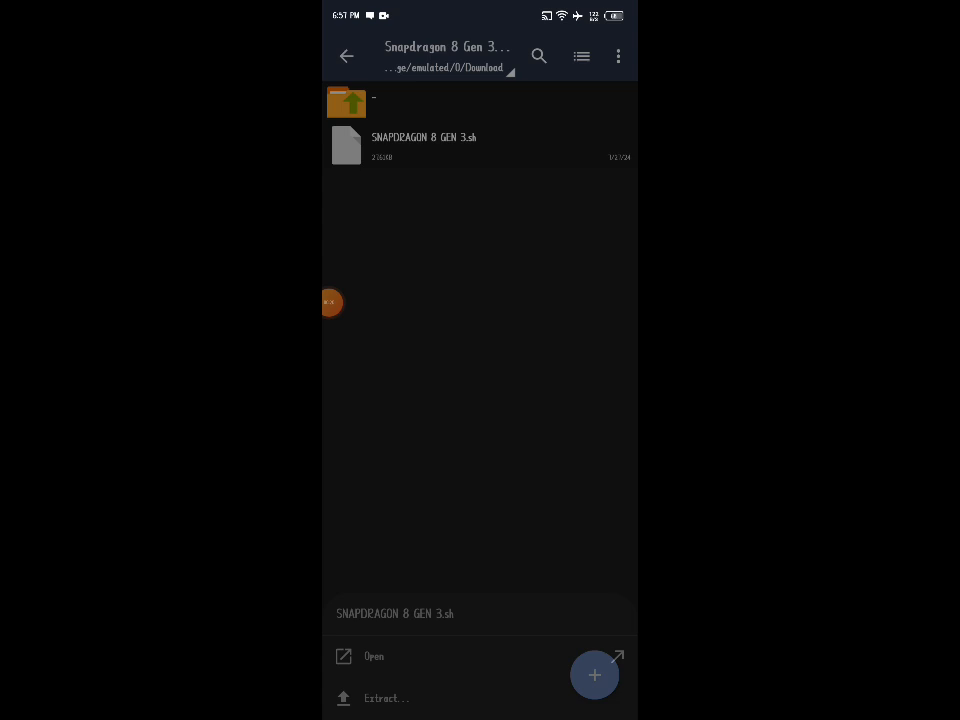
left_click(374, 656)
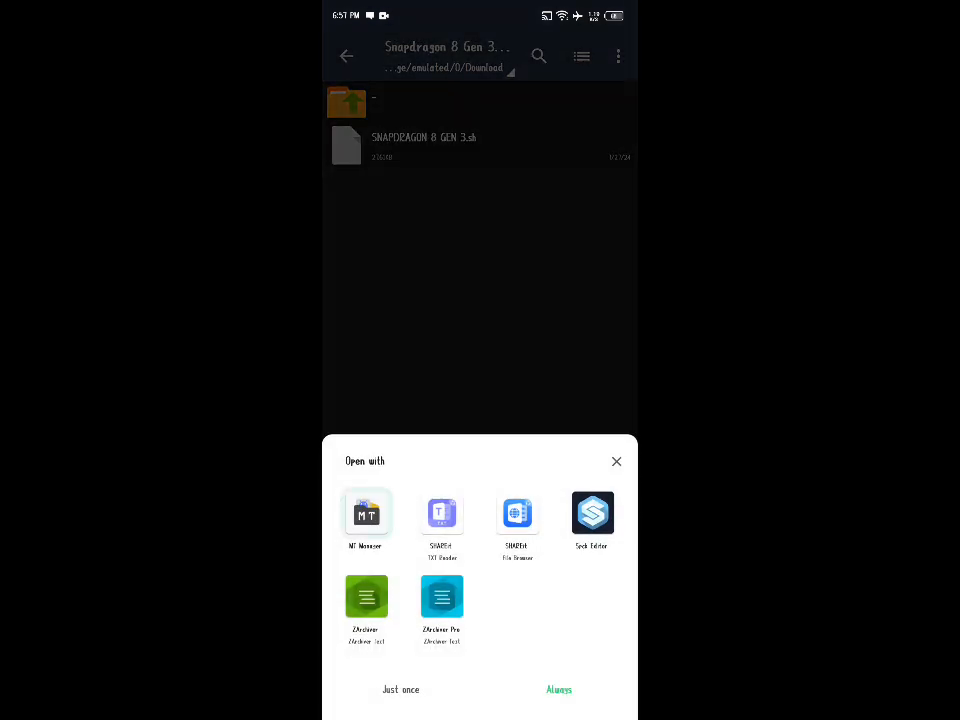
Execute SNAPDRAGON 8 GEN 3.sh in MT Manager's terminal, reaching the processor prompt.
left_click(366, 512)
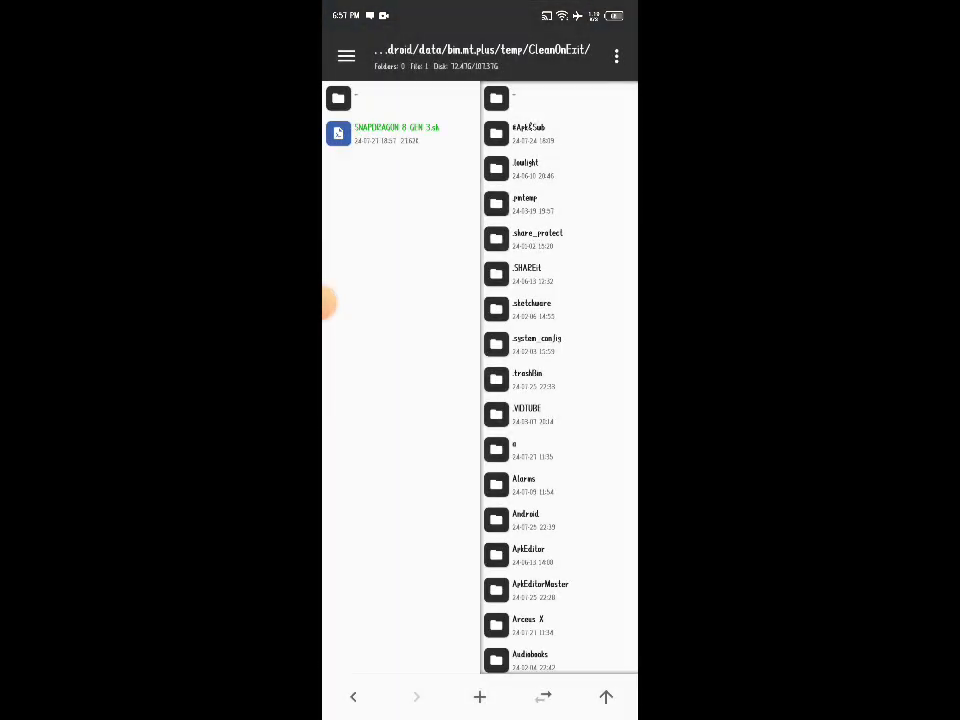
left_click(396, 132)
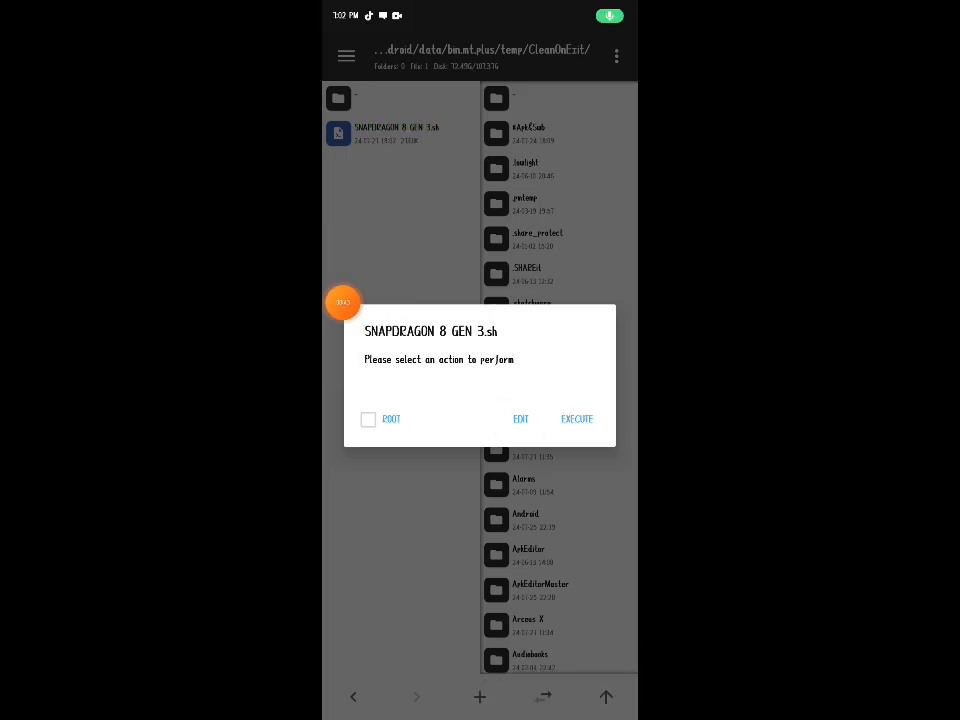
left_click(576, 420)
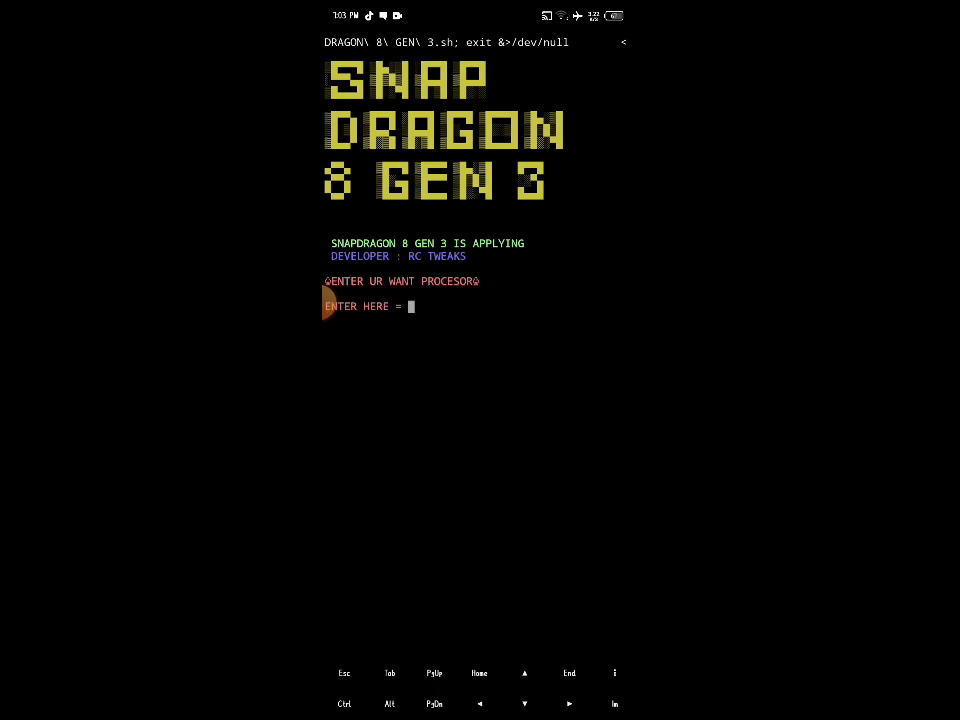
Answer the prompts with 'Snapdragon gen 3' then 'SNAPDRAGON' so the script scans and applies.
left_click(410, 306)
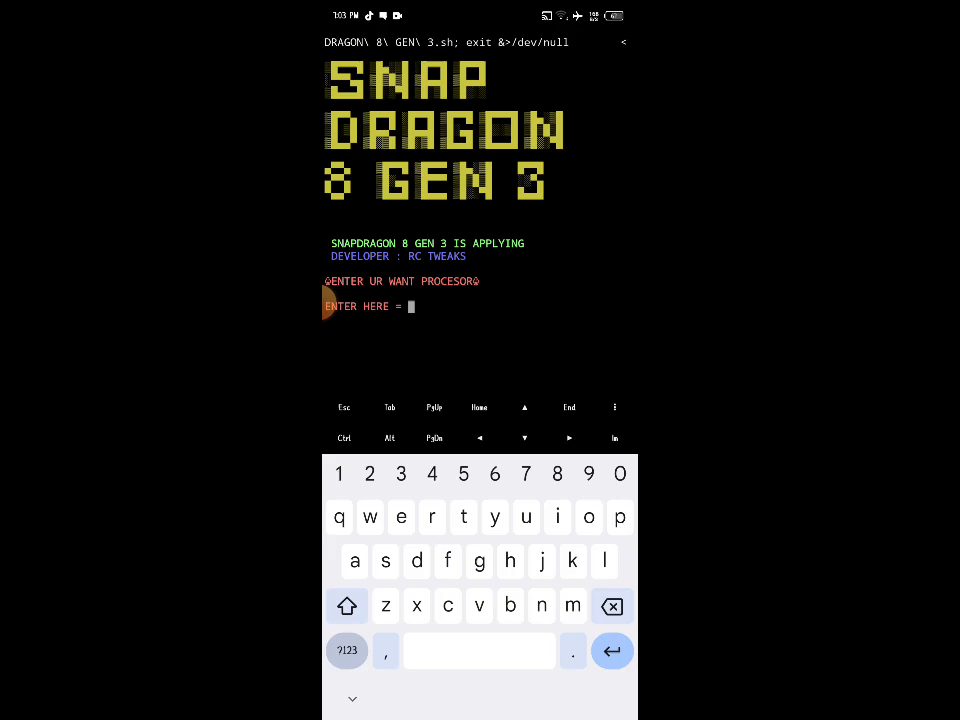
left_click(348, 606)
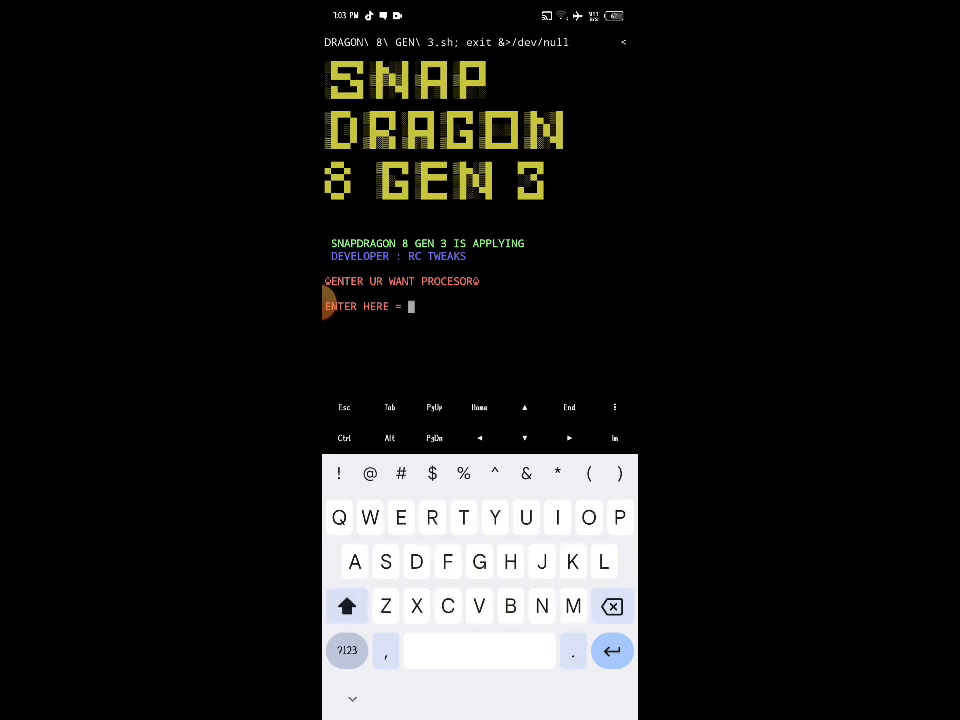
type("Snapdragon gen")
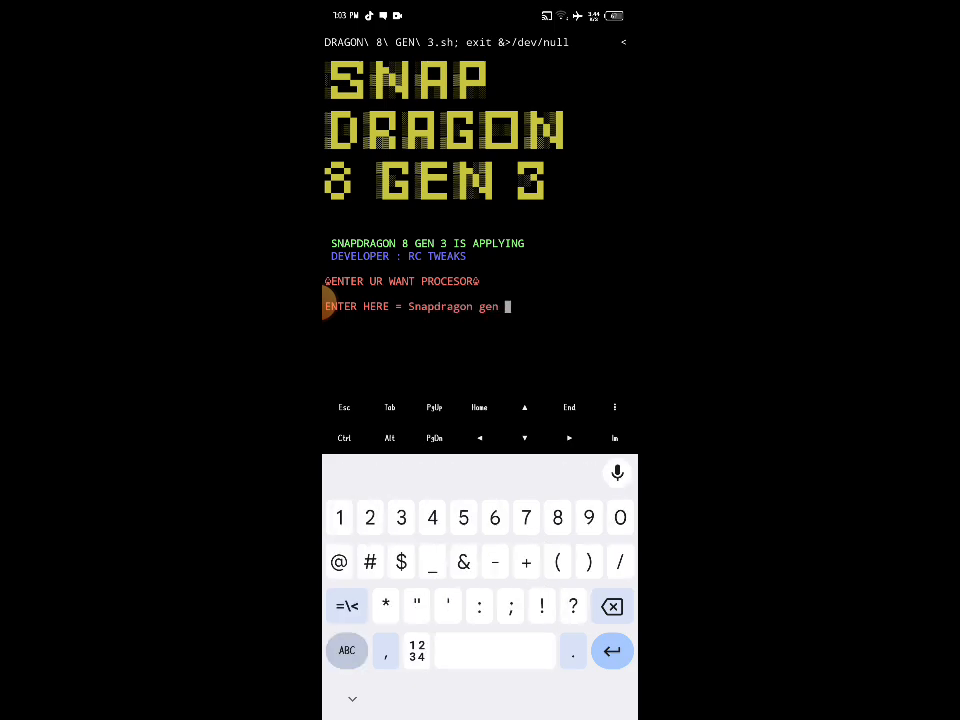
left_click(612, 652)
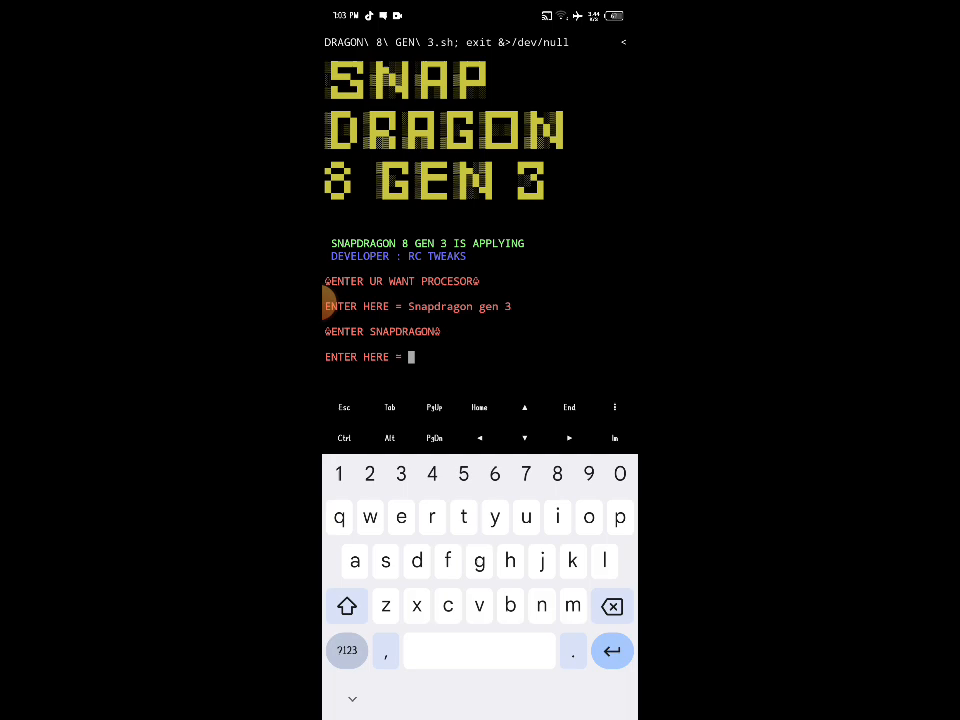
left_click(348, 606)
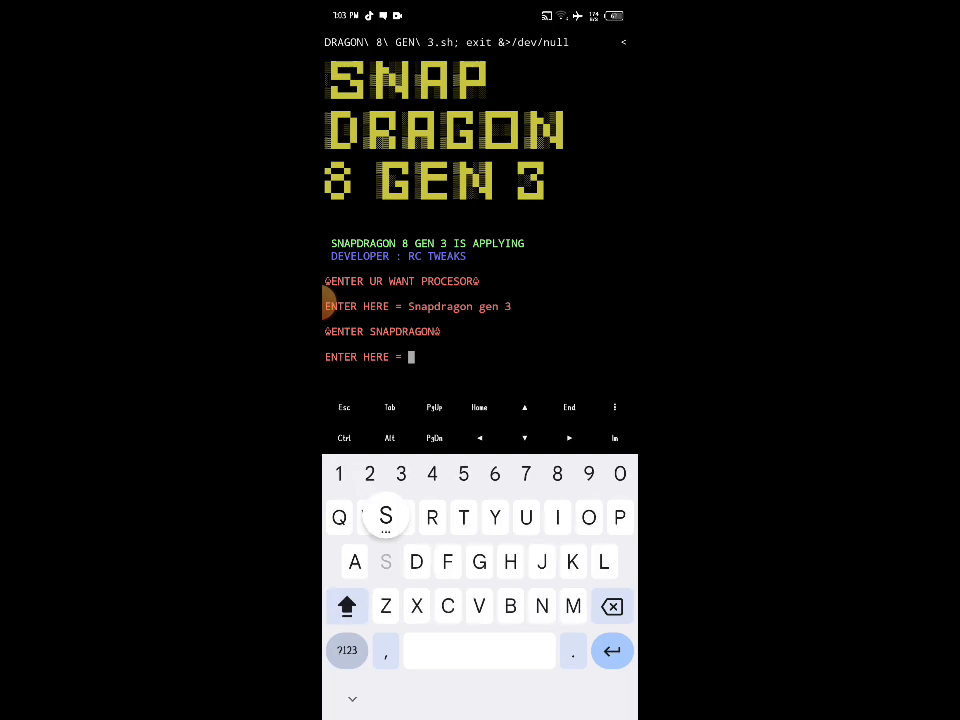
type("SNAPDRAGON")
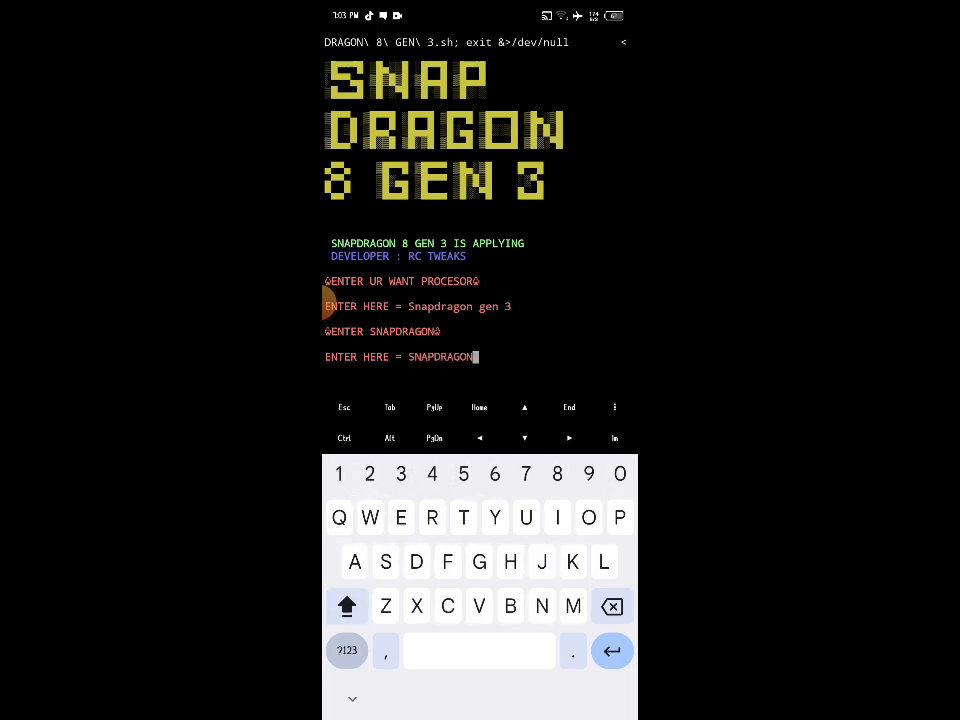
key("Return")
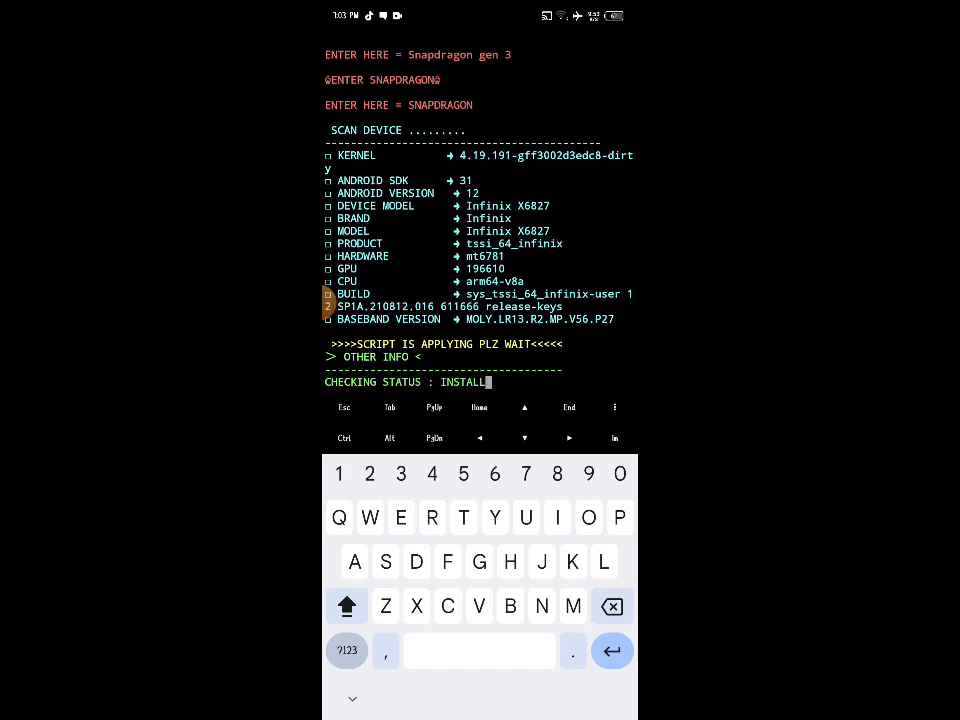
Follow the boosts to 'Process completed', then exit the run back to the file list.
scroll("down", 3)
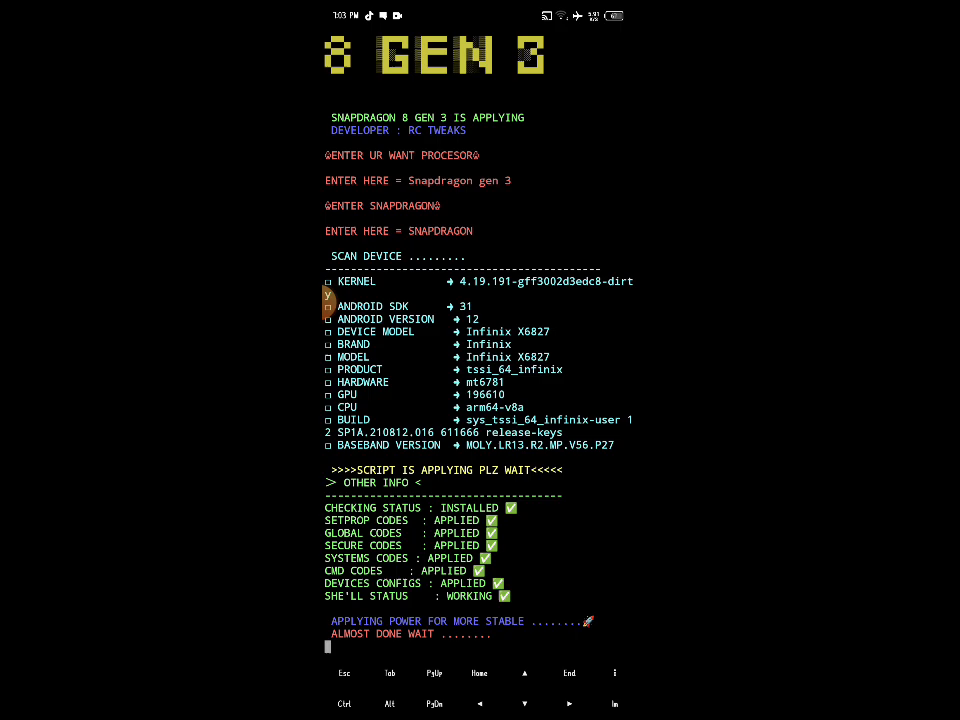
scroll("down", 3)
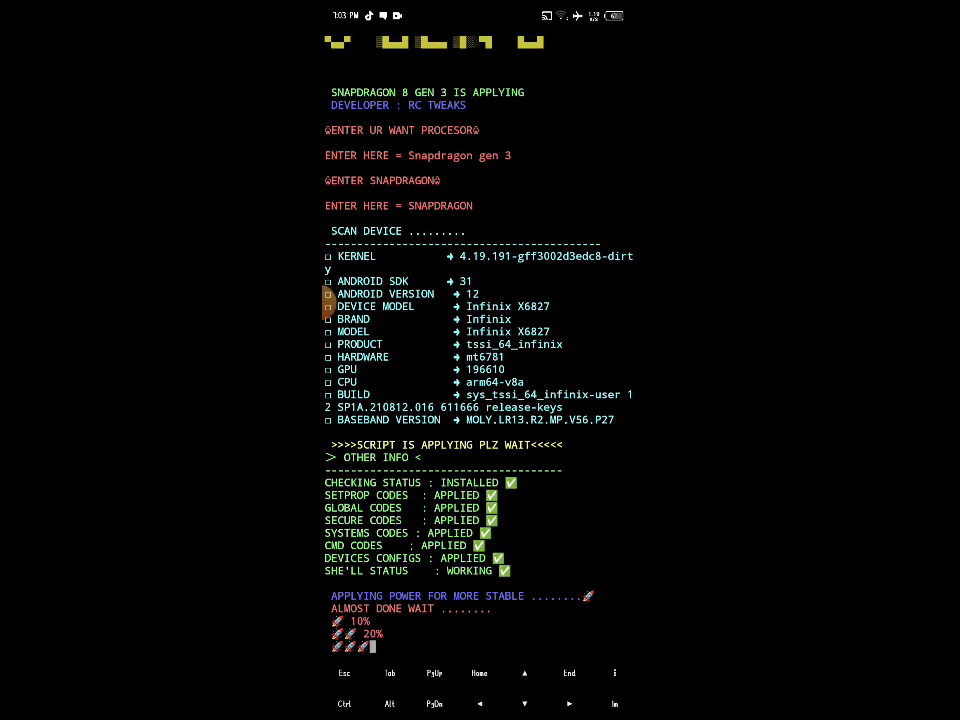
scroll("down", 3)
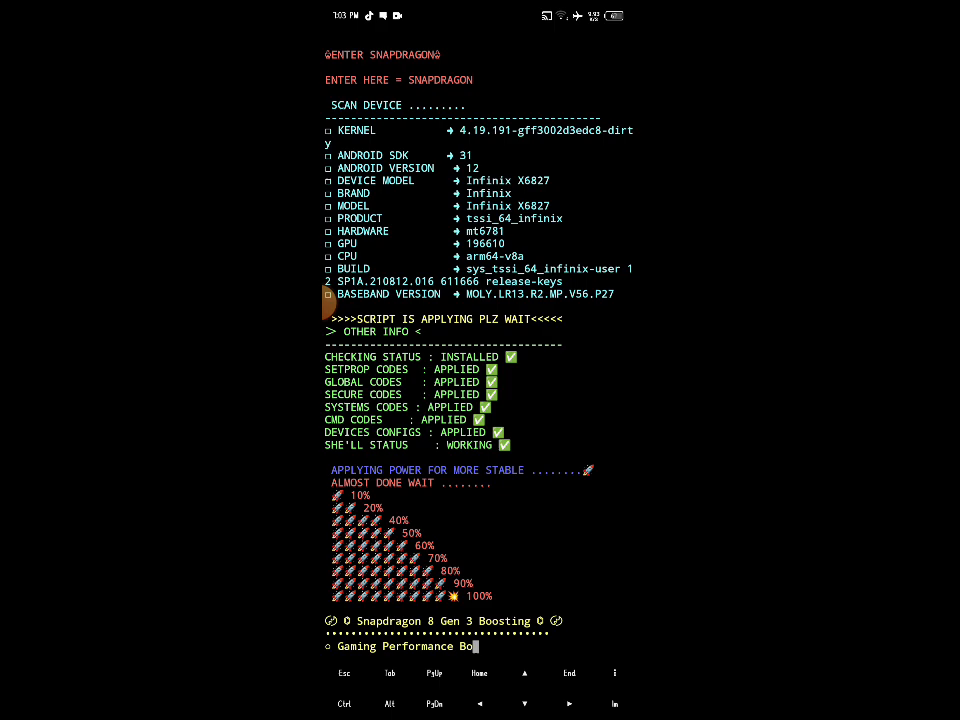
scroll("down", 3)
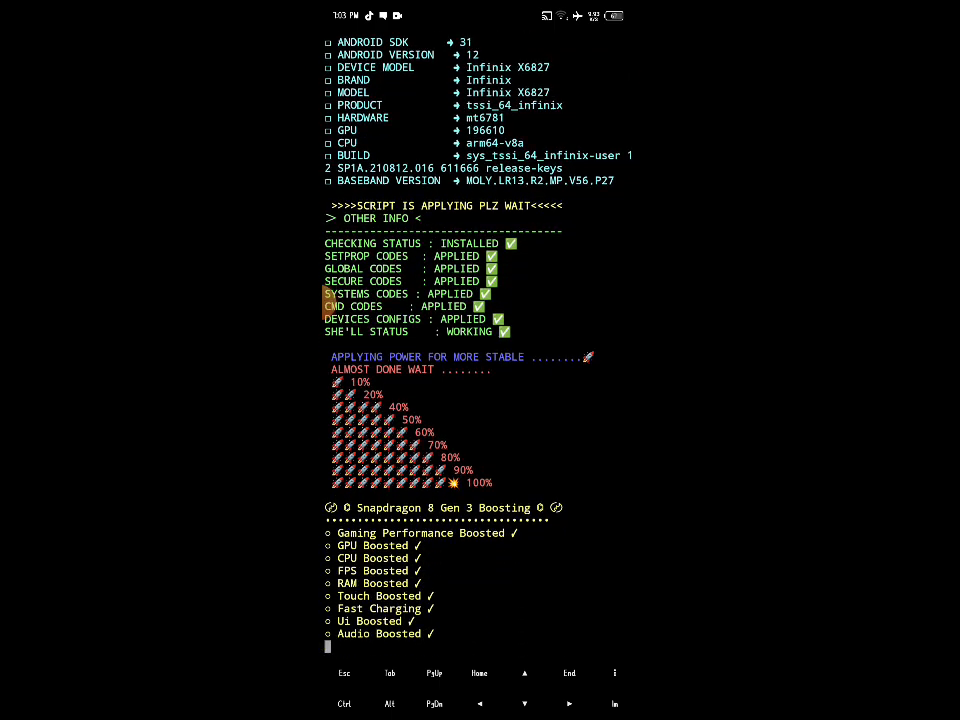
scroll("down", 3)
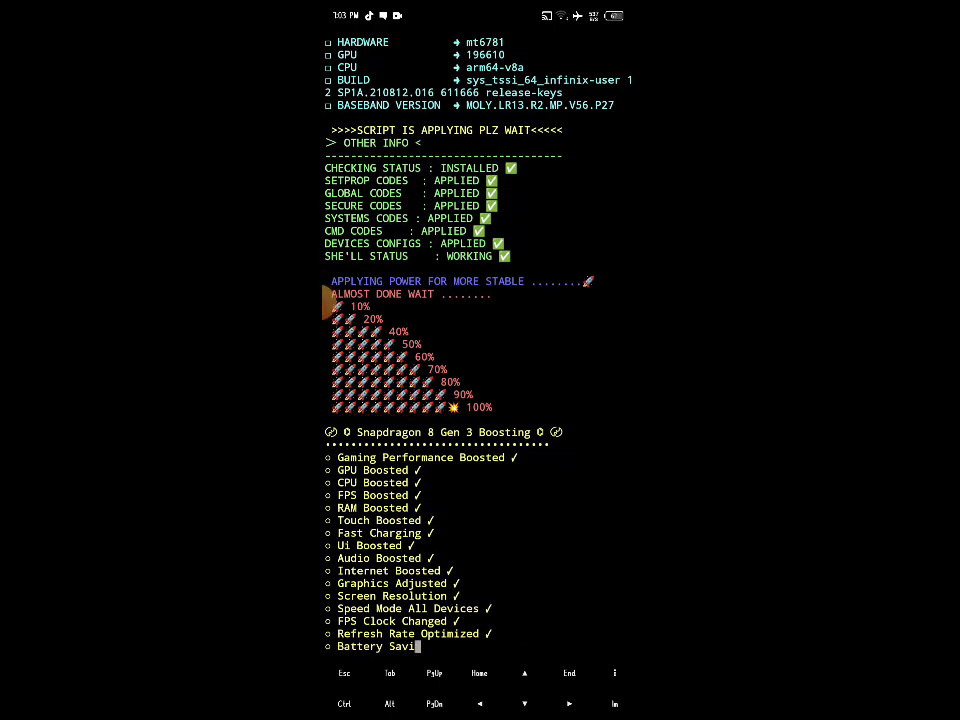
scroll("down", 3)
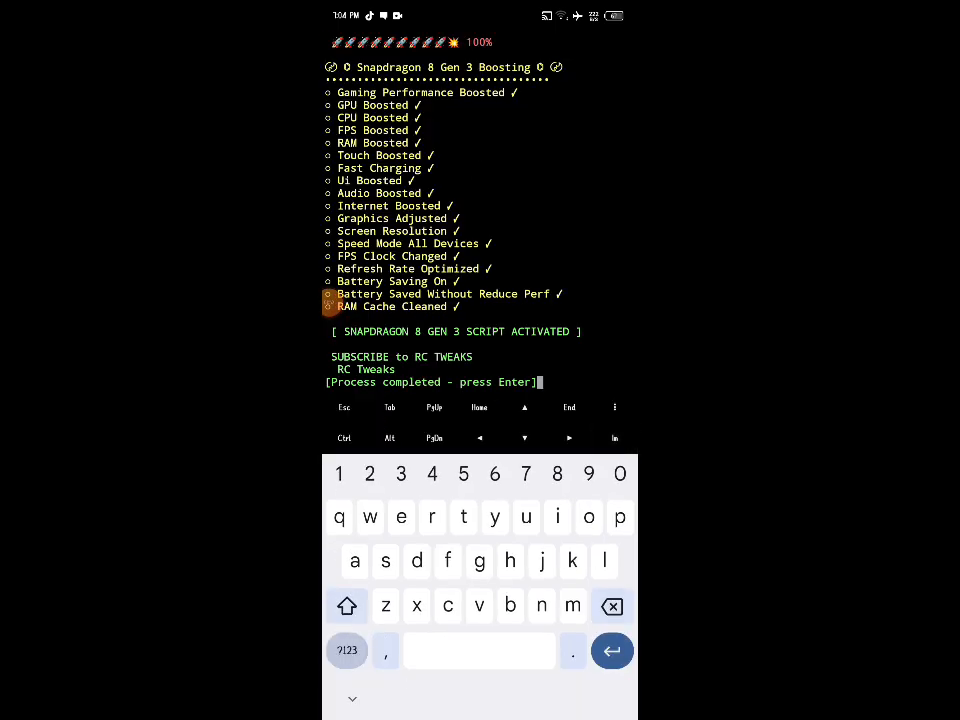
key("Enter")
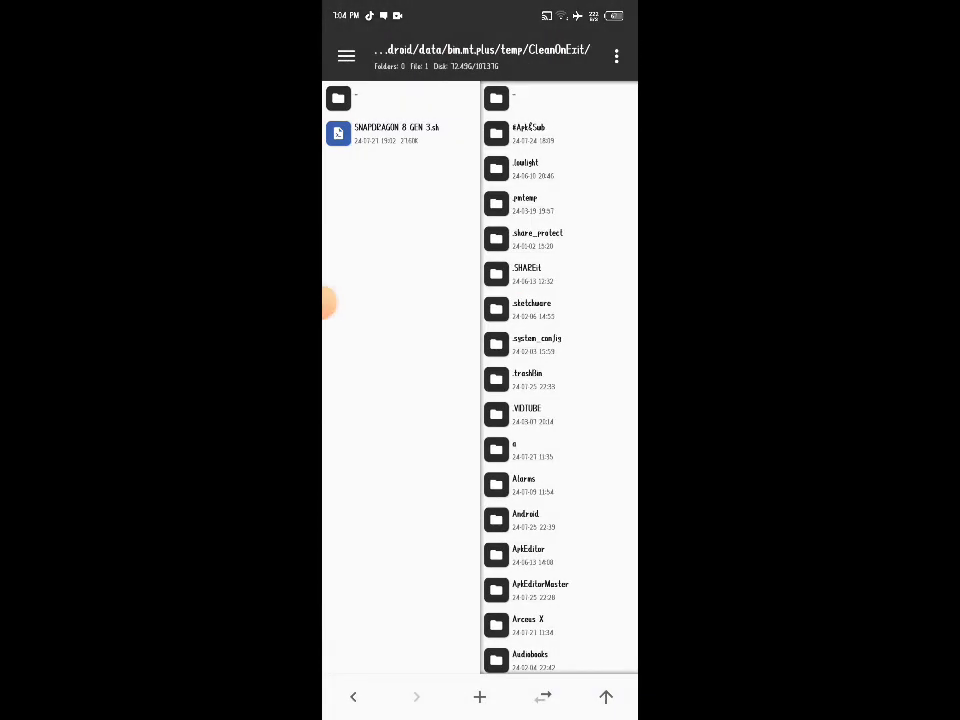